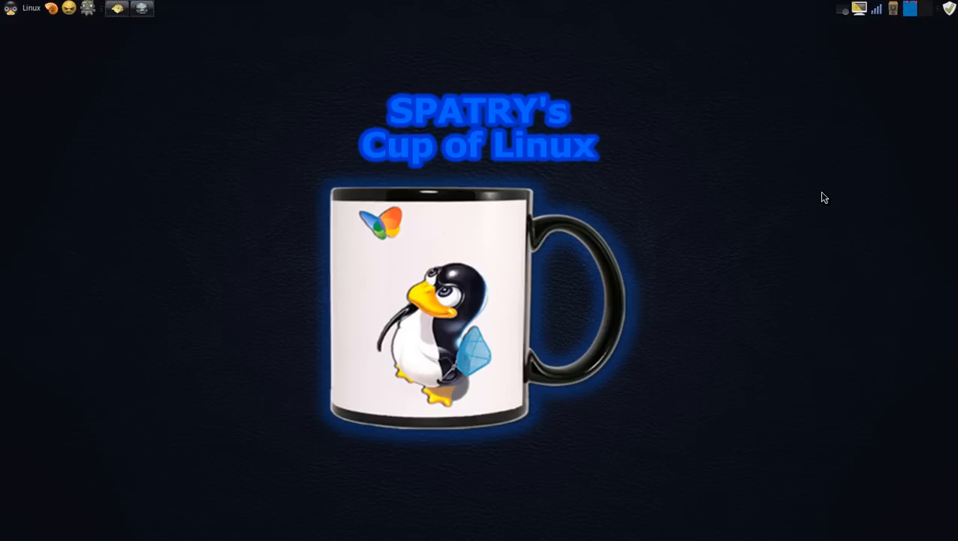
pyautogui.moveTo(713, 199)
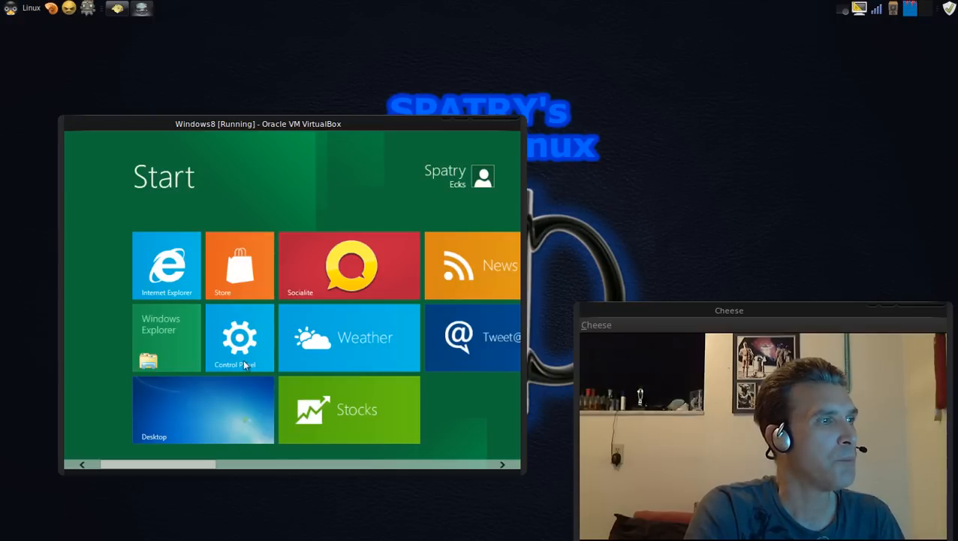
# Browse sideways across the Start screen tiles and open Control Panel
pyautogui.hscroll(3)
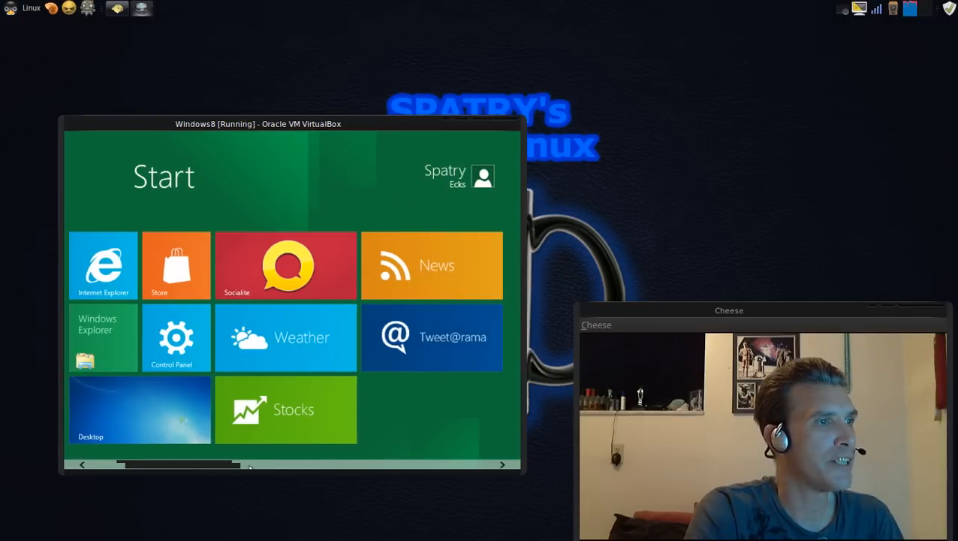
pyautogui.hscroll(3)
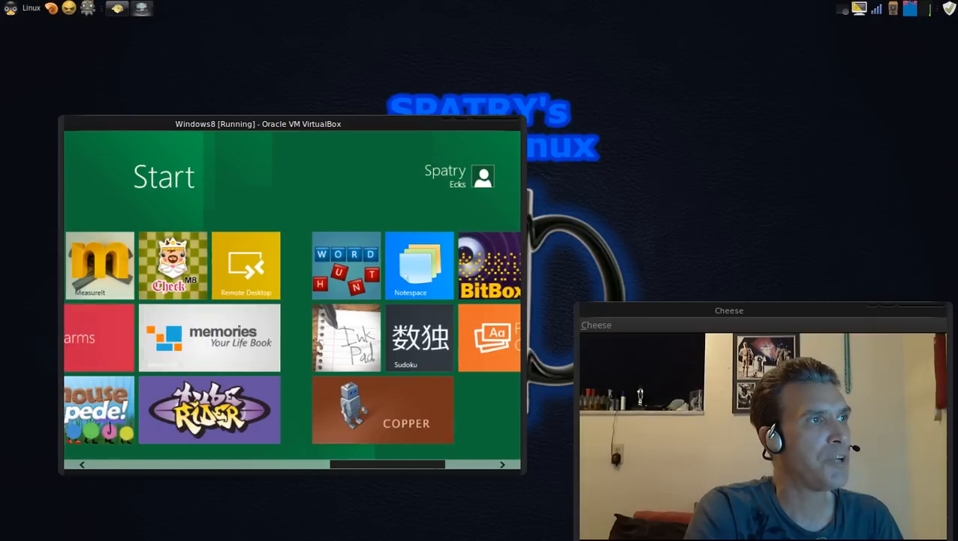
pyautogui.hscroll(3)
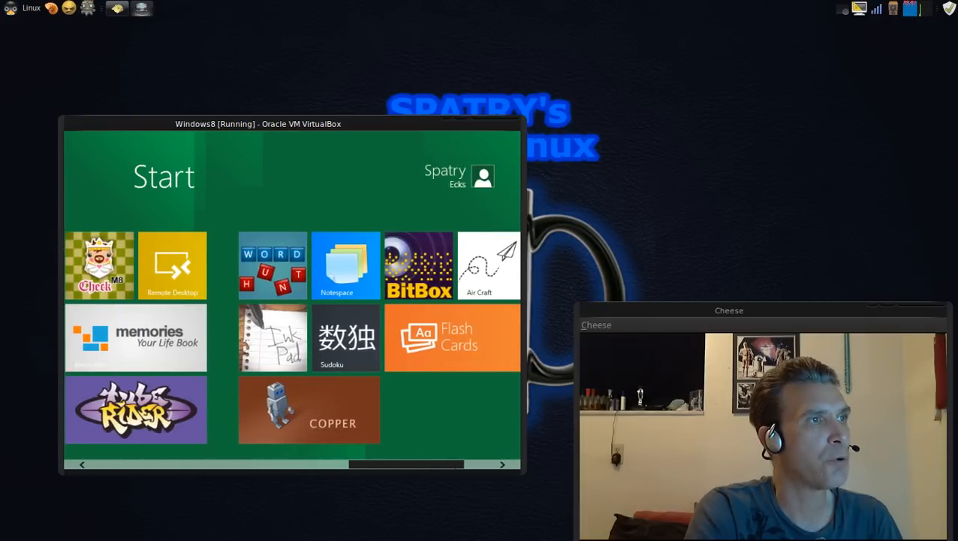
pyautogui.hscroll(-3)
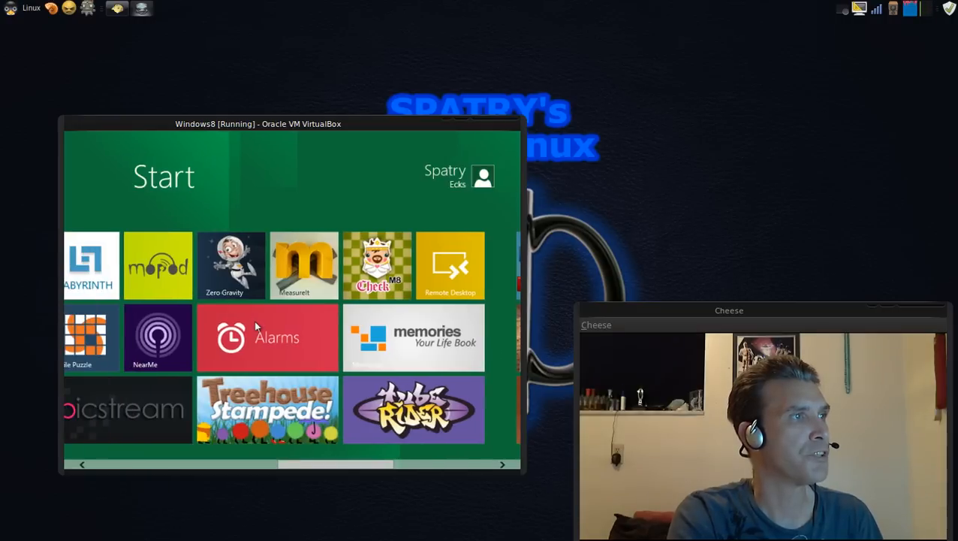
pyautogui.moveTo(259, 334)
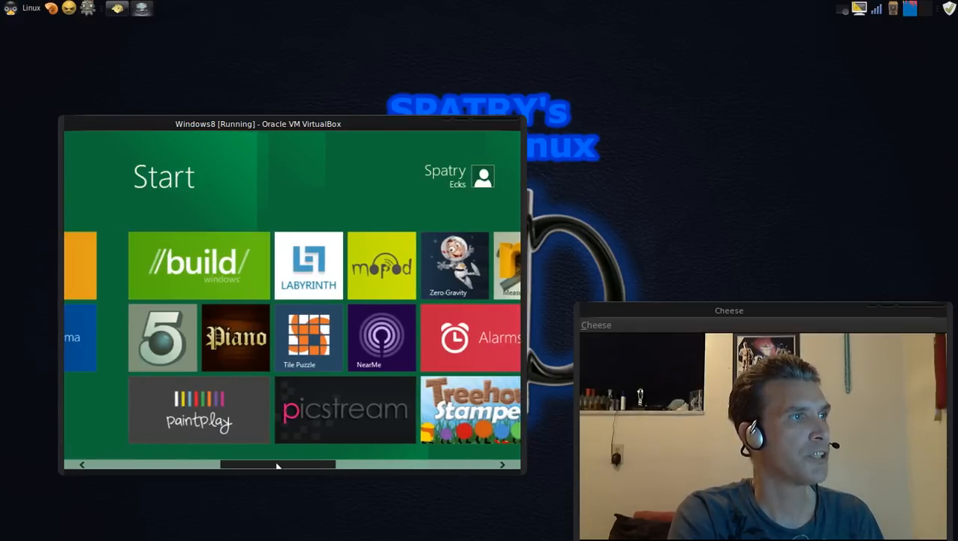
pyautogui.hscroll(-3)
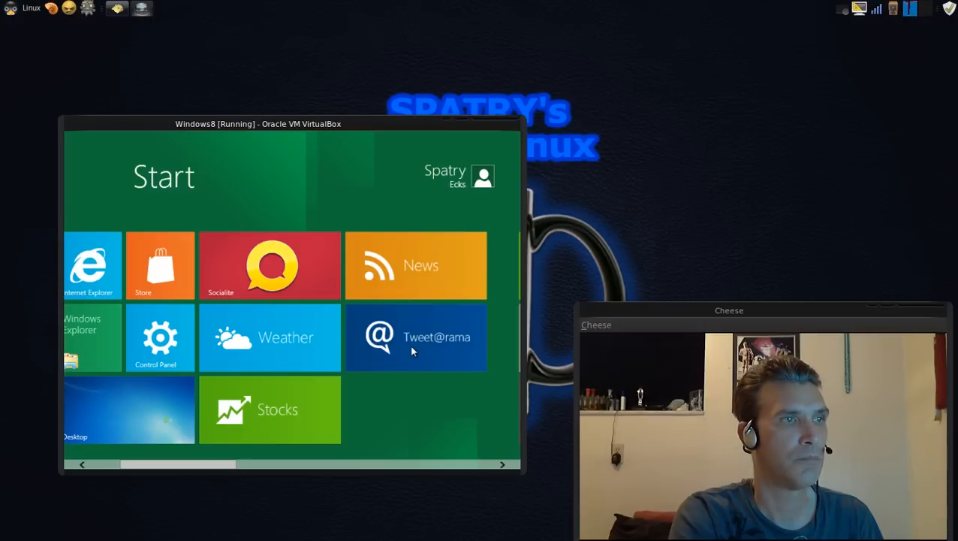
pyautogui.moveTo(423, 265)
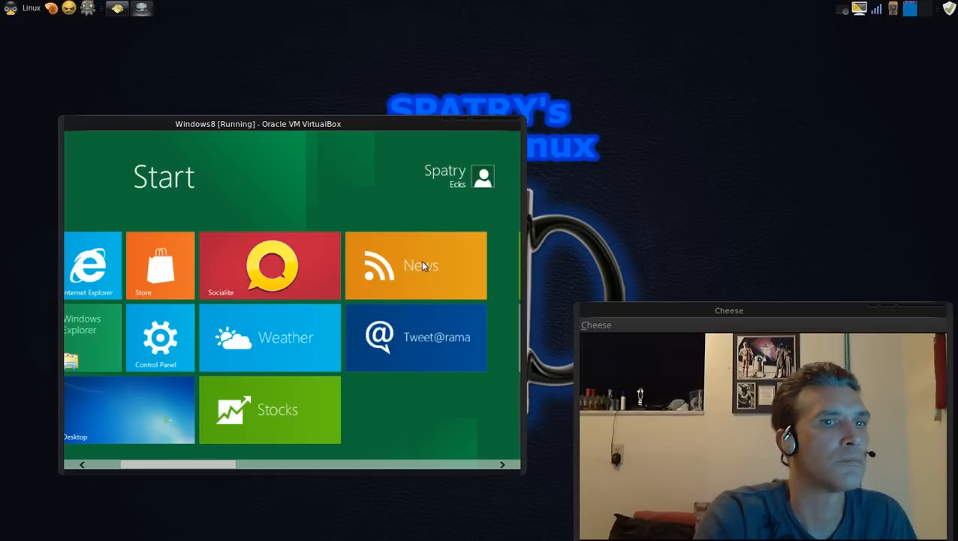
pyautogui.moveTo(304, 415)
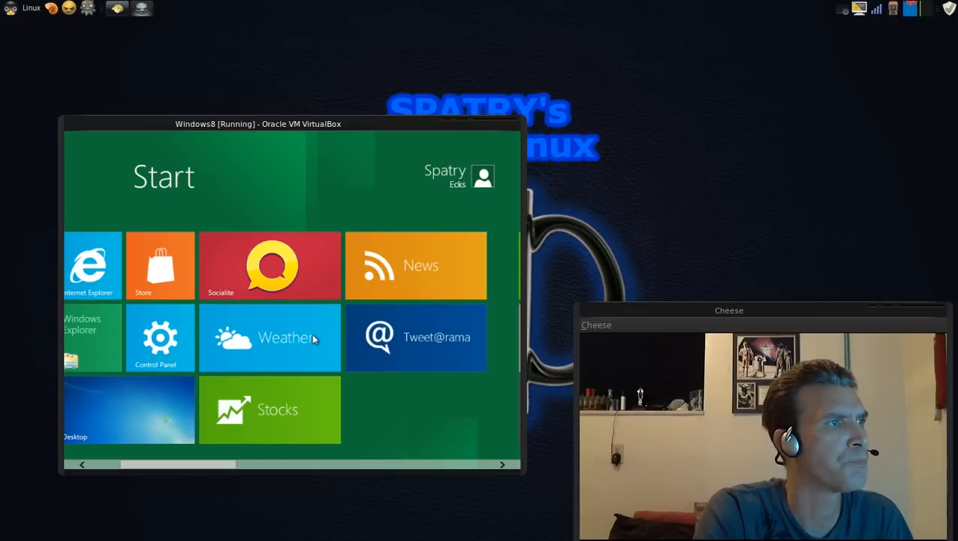
pyautogui.moveTo(302, 250)
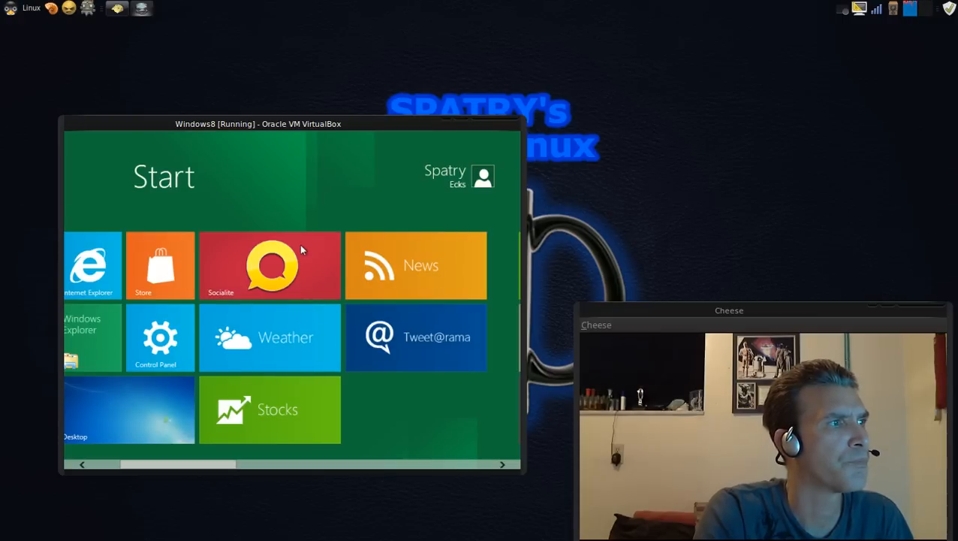
pyautogui.moveTo(311, 502)
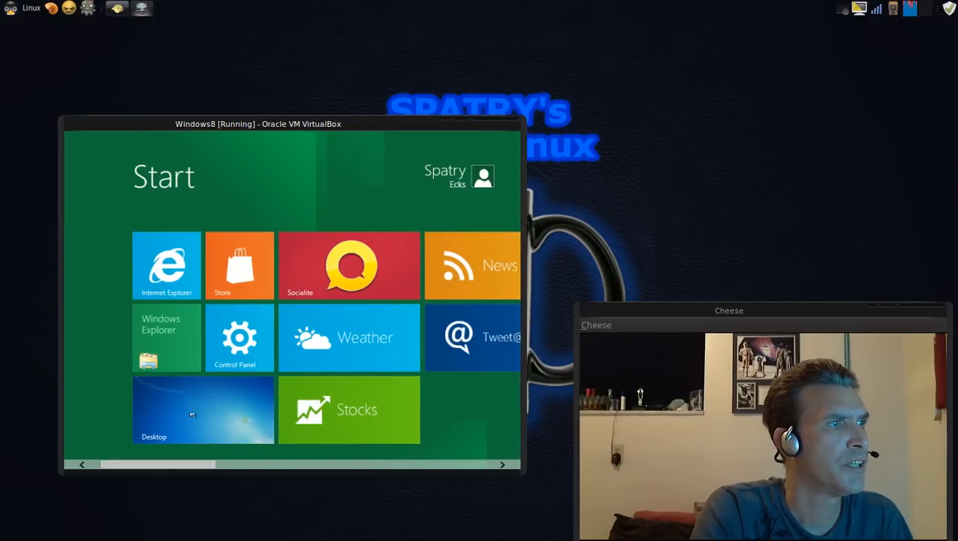
pyautogui.click(239, 337)
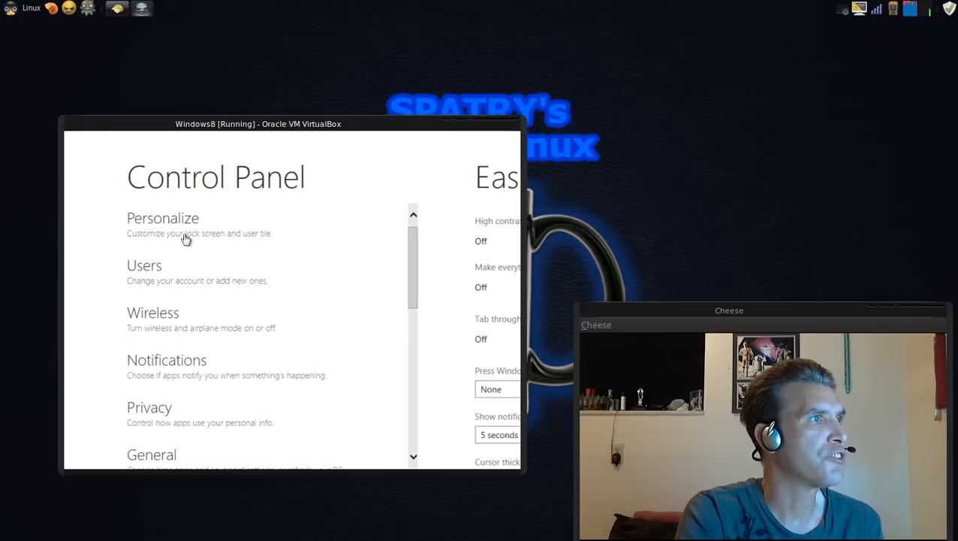
# View the Personalize lock screen settings, then scroll through the Users account settings
pyautogui.click(162, 218)
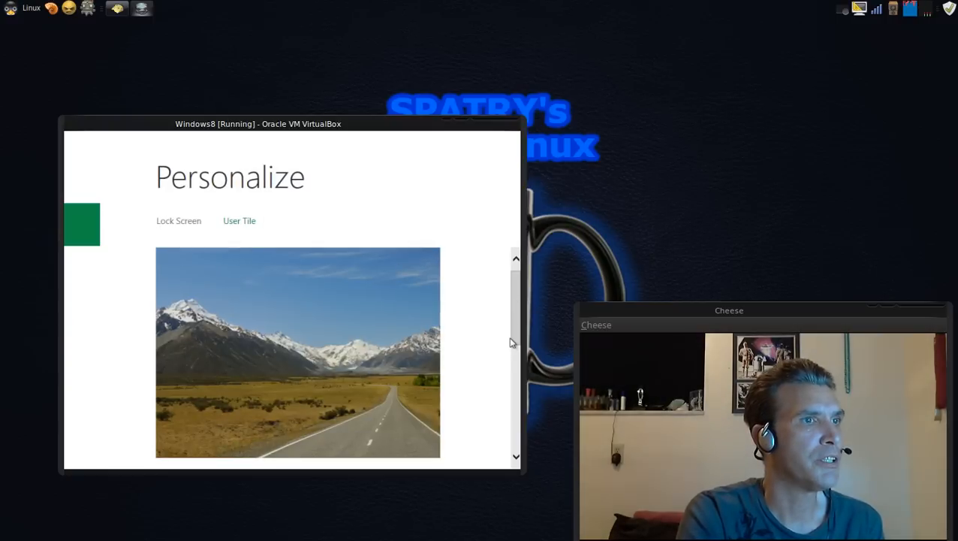
pyautogui.scroll(-3)
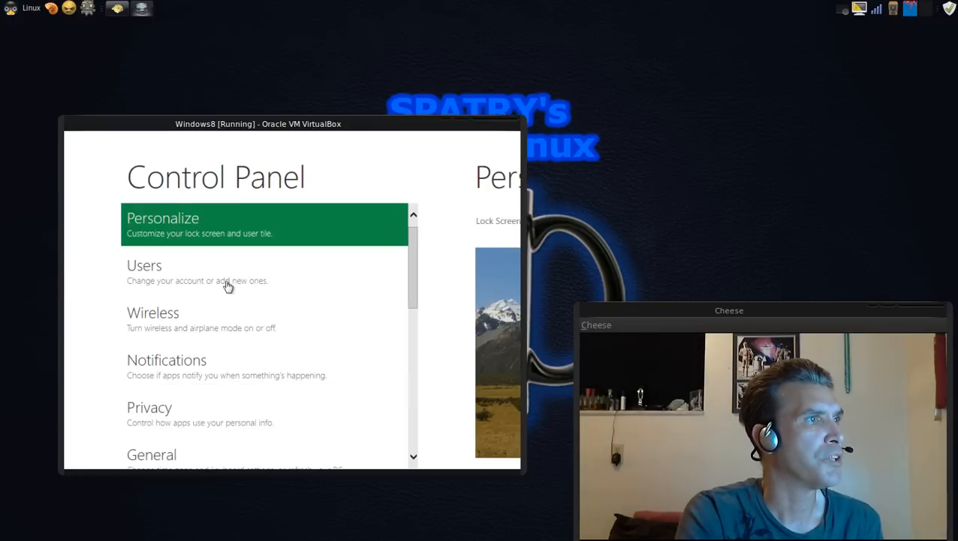
pyautogui.click(144, 272)
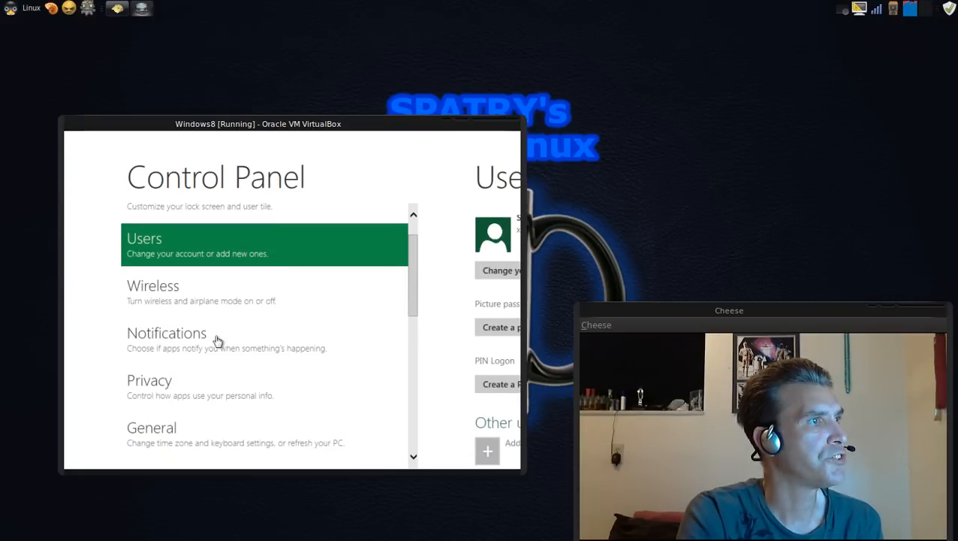
pyautogui.scroll(-3)
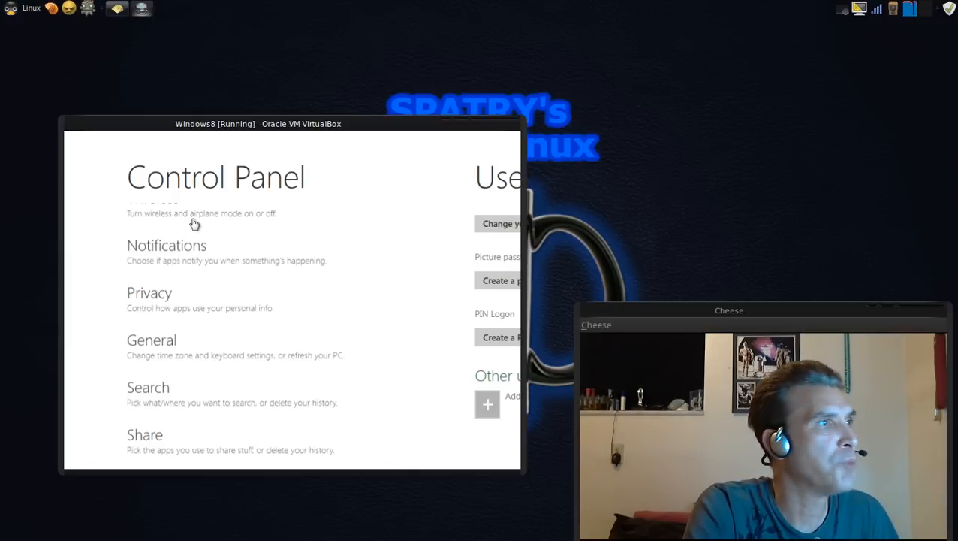
pyautogui.scroll(-3)
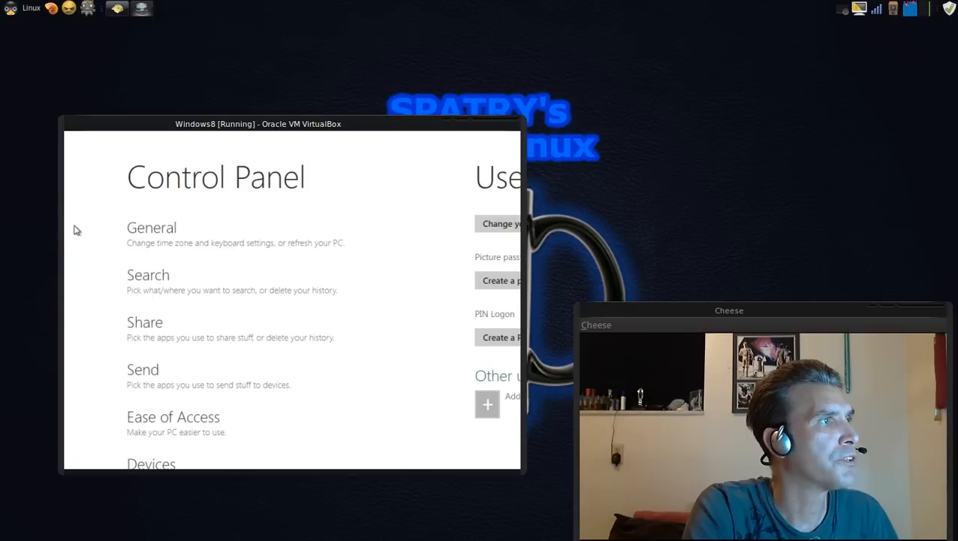
pyautogui.moveTo(69, 241)
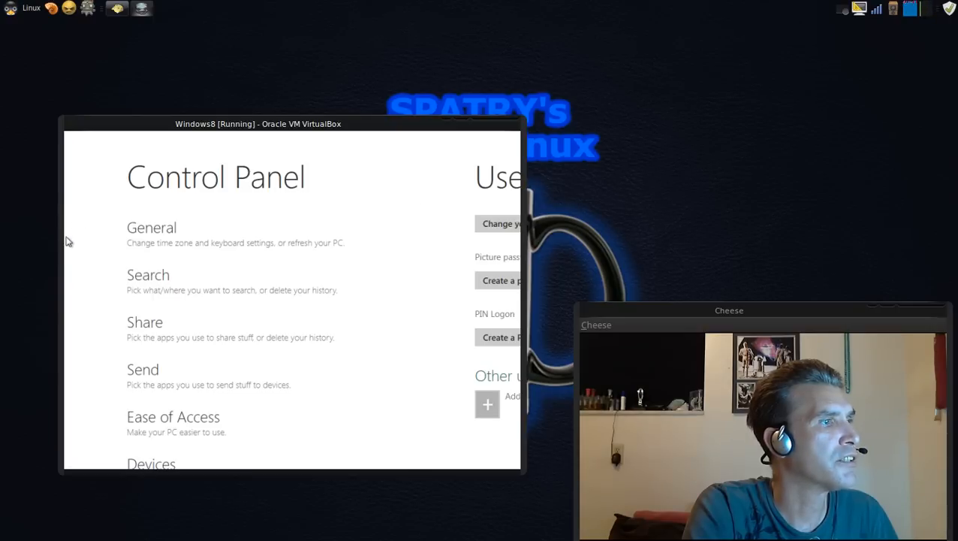
pyautogui.moveTo(71, 253)
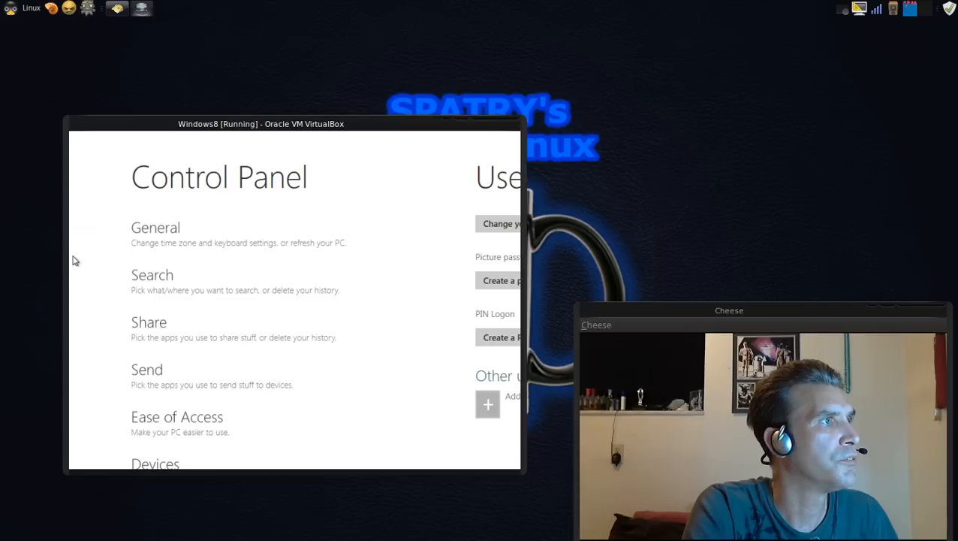
pyautogui.moveTo(84, 207)
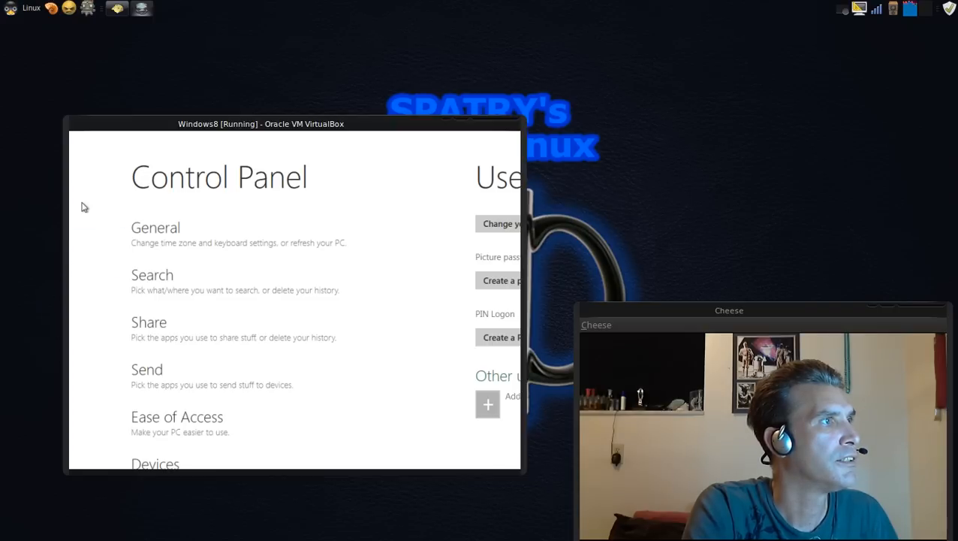
pyautogui.moveTo(75, 225)
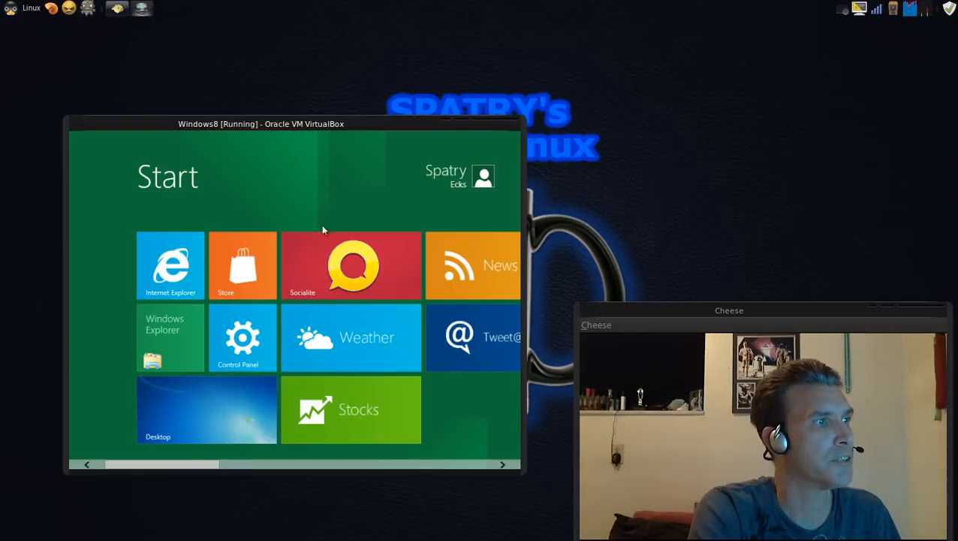
# Scroll the Start screen right to reveal the build, Piano and paintplay tiles
pyautogui.hscroll(3)
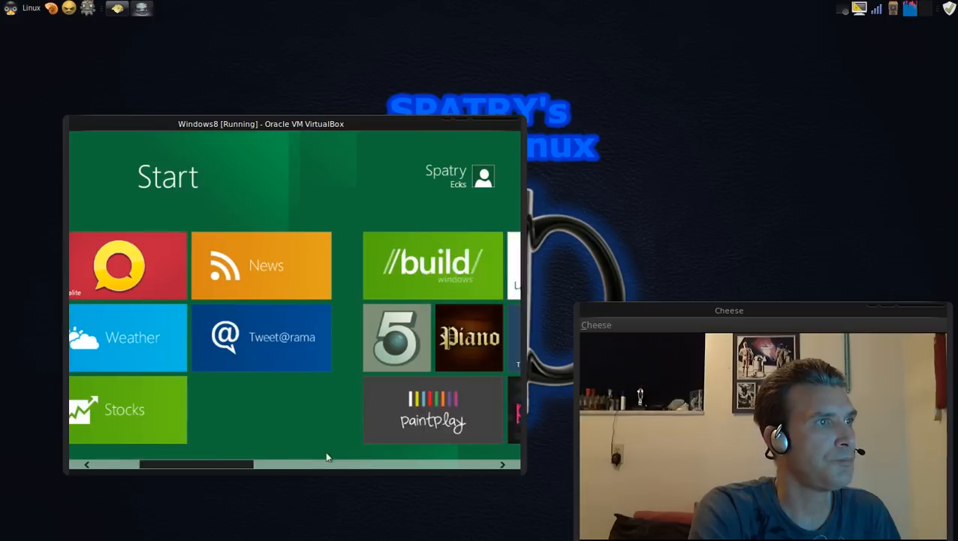
pyautogui.hscroll(3)
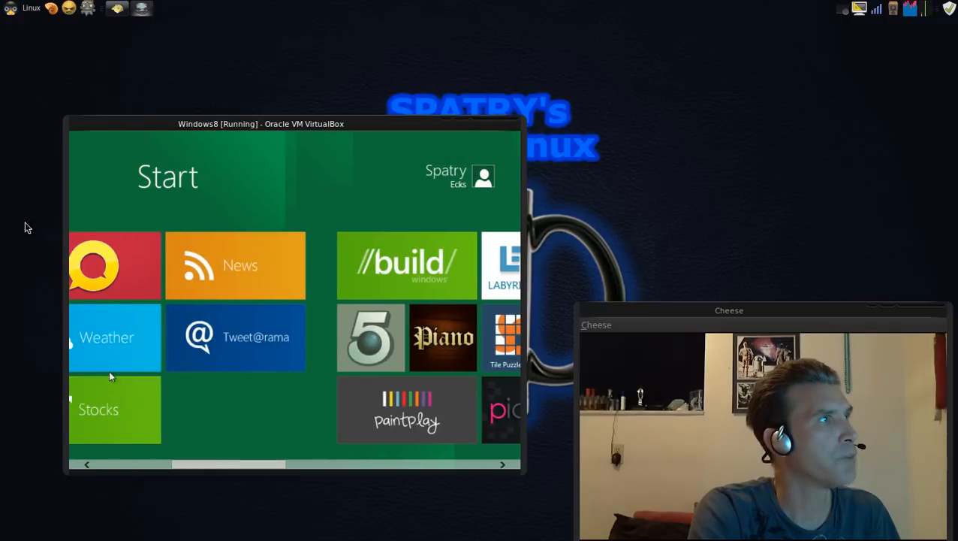
pyautogui.moveTo(12, 9)
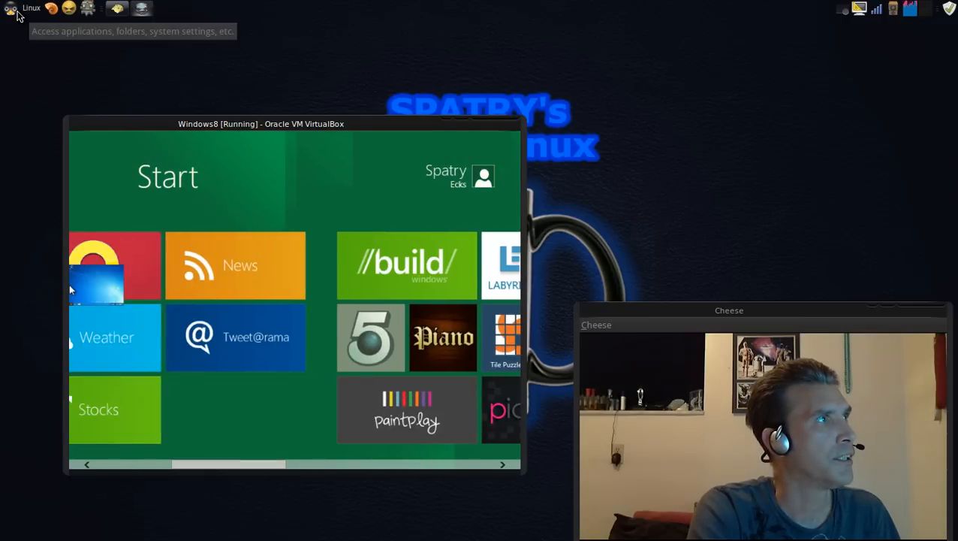
# Open the Cardapio launcher menu from the top panel, then dismiss it
pyautogui.click(11, 8)
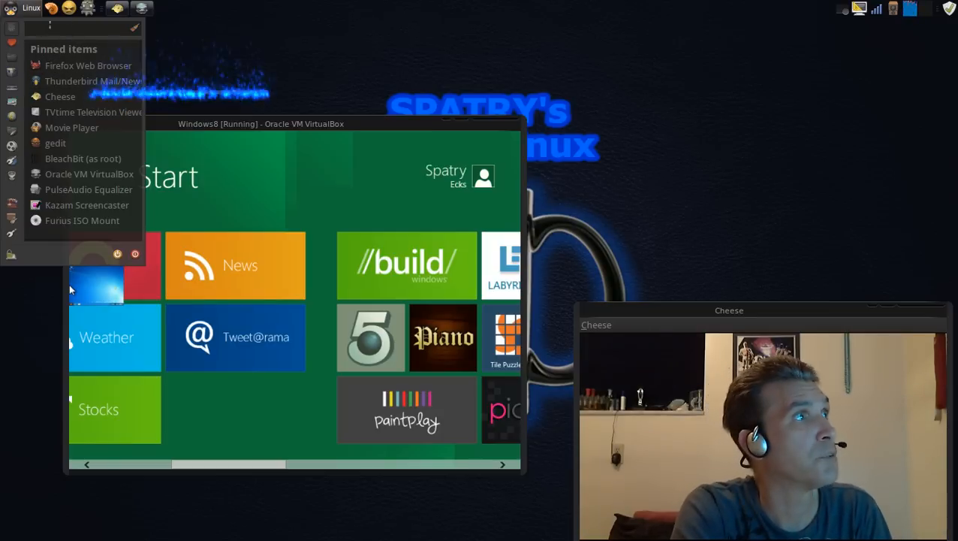
pyautogui.click(11, 8)
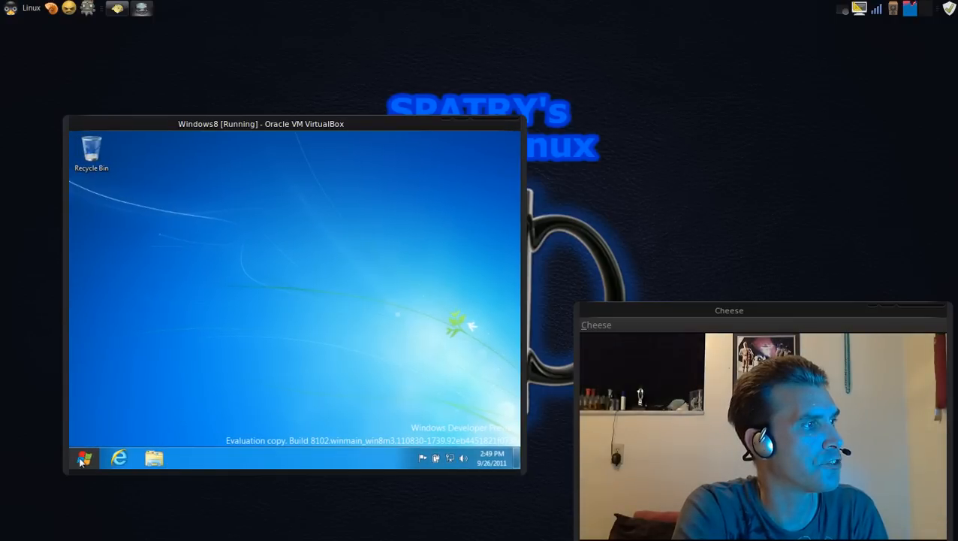
# Look through the taskbar's Properties, viewing the Taskbar and Toolbars tabs, then close with OK
pyautogui.rightClick(85, 458)
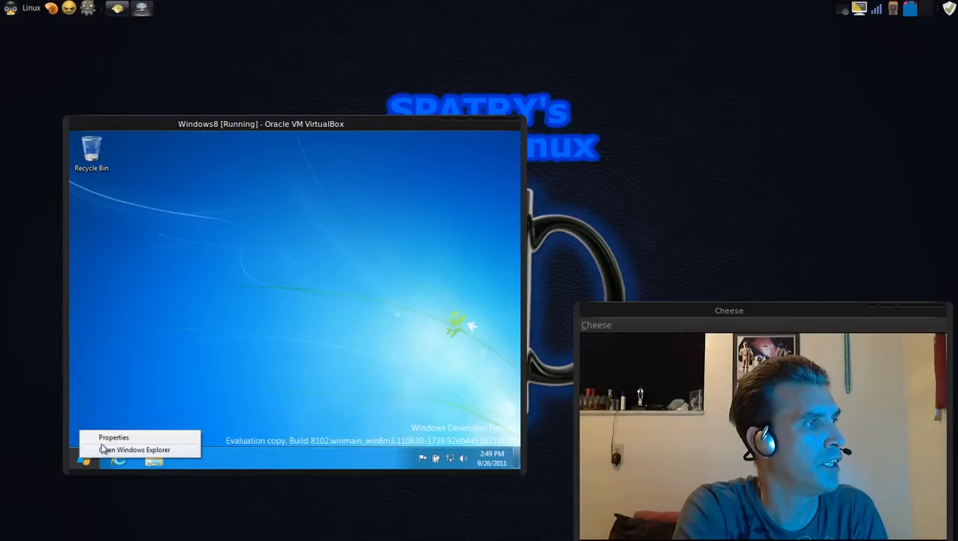
pyautogui.click(113, 437)
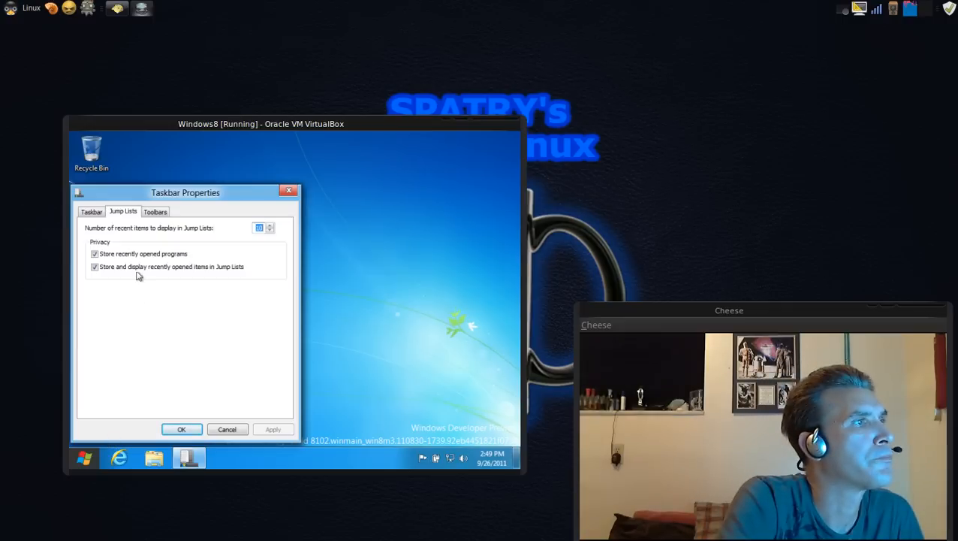
pyautogui.moveTo(130, 234)
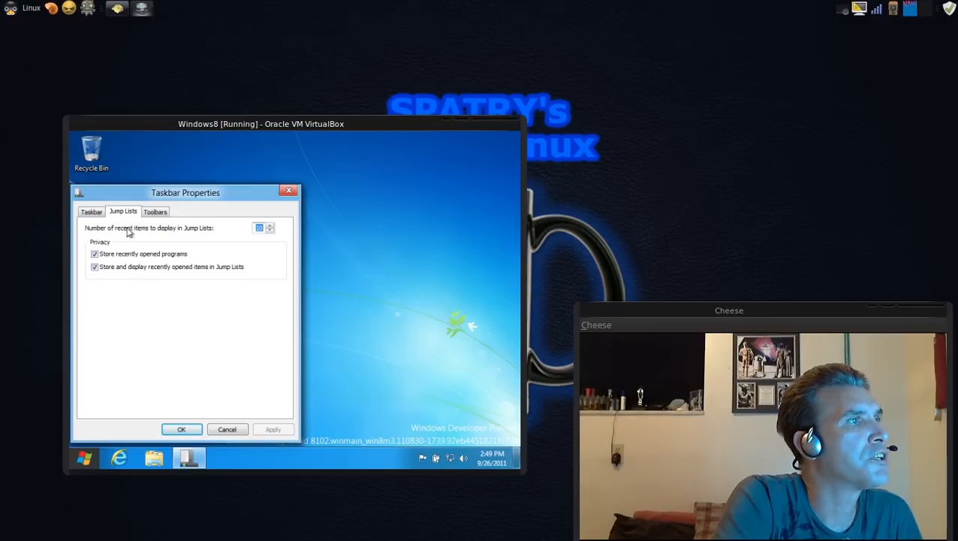
pyautogui.moveTo(255, 240)
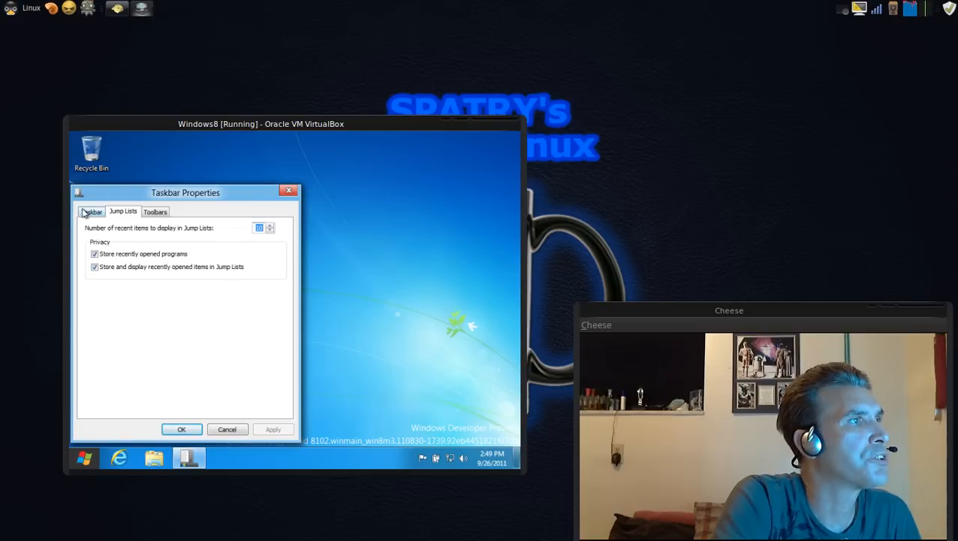
pyautogui.click(92, 211)
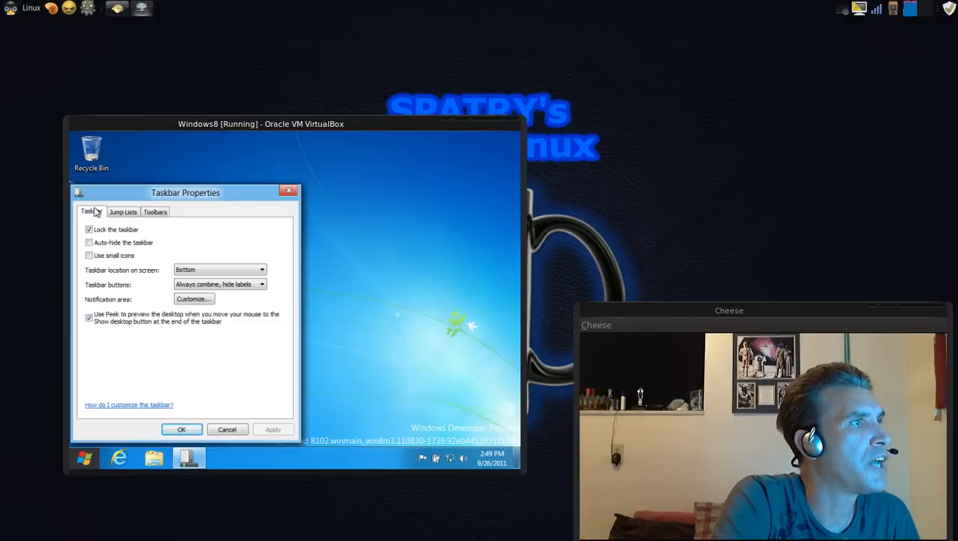
pyautogui.click(155, 212)
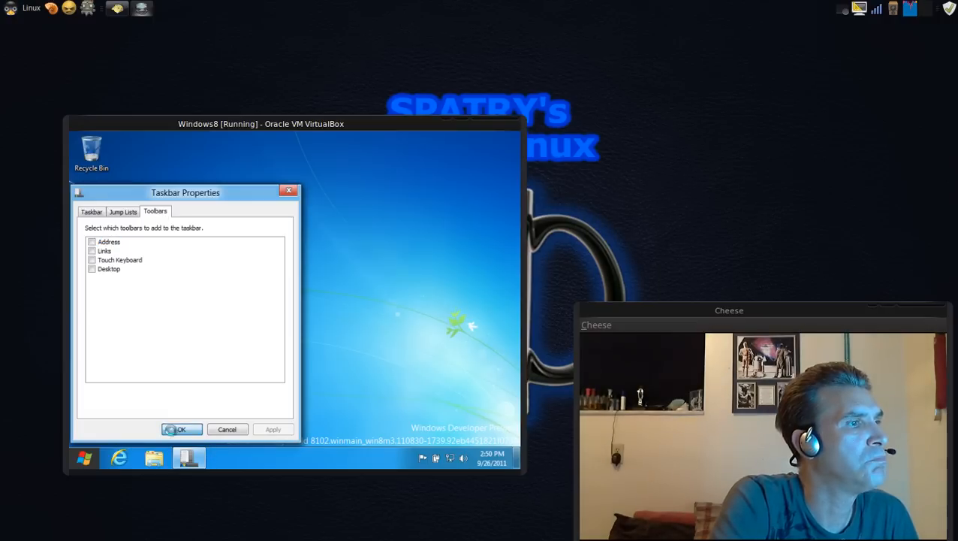
pyautogui.click(180, 428)
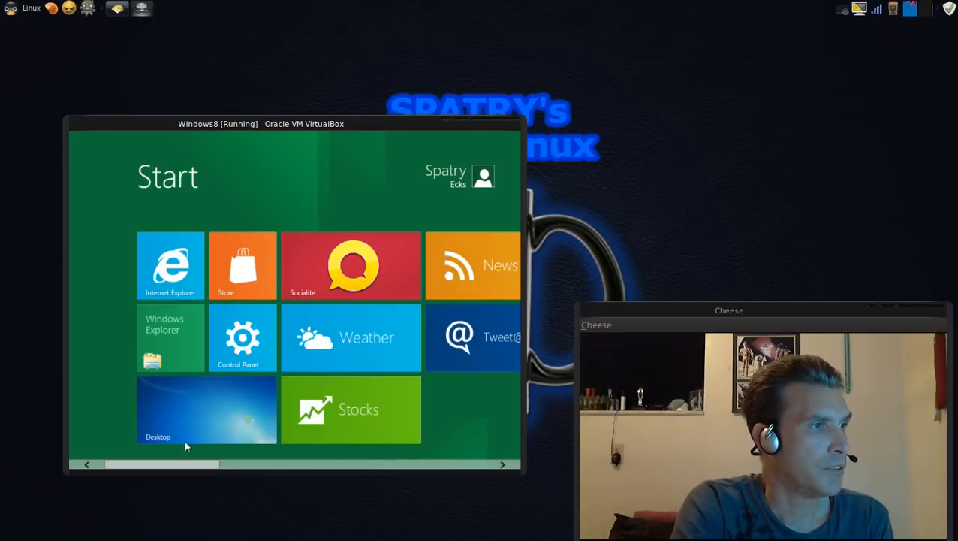
pyautogui.hscroll(3)
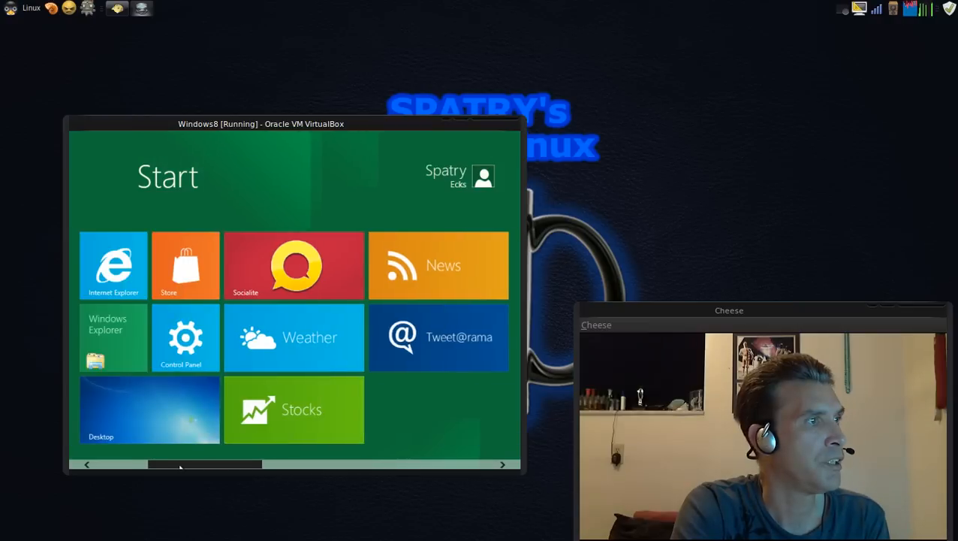
pyautogui.hscroll(-3)
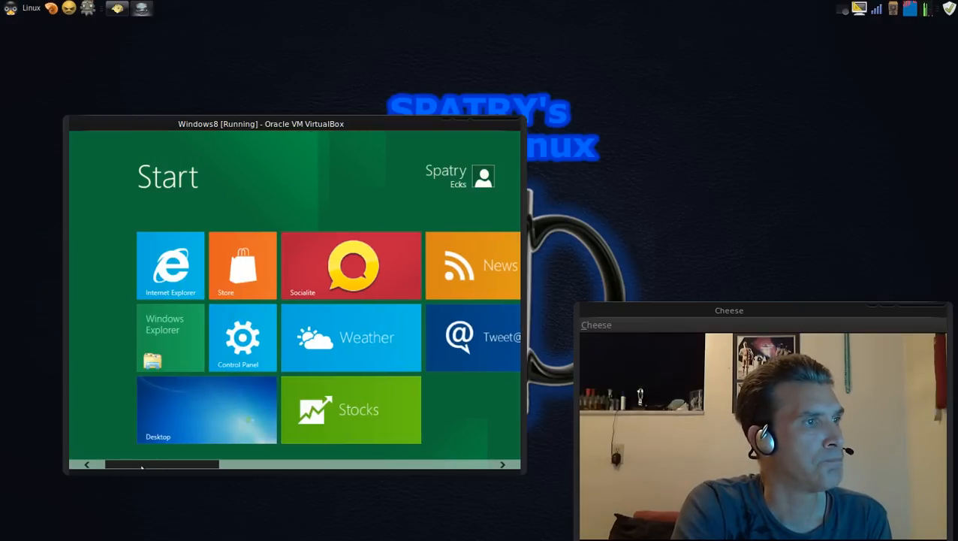